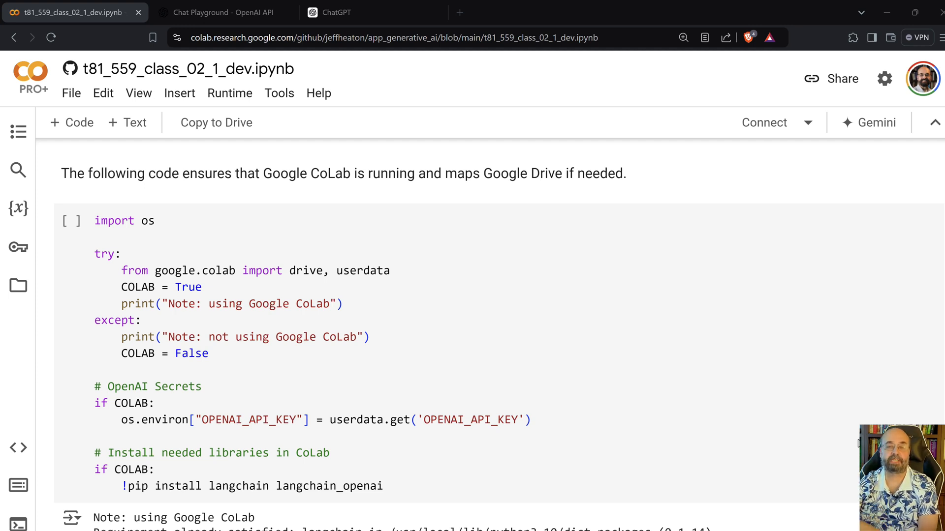
Run the Colab setup cell, then switch over to the ChatGPT browser tab
{"action": "left_click", "coordinate": [70, 220]}
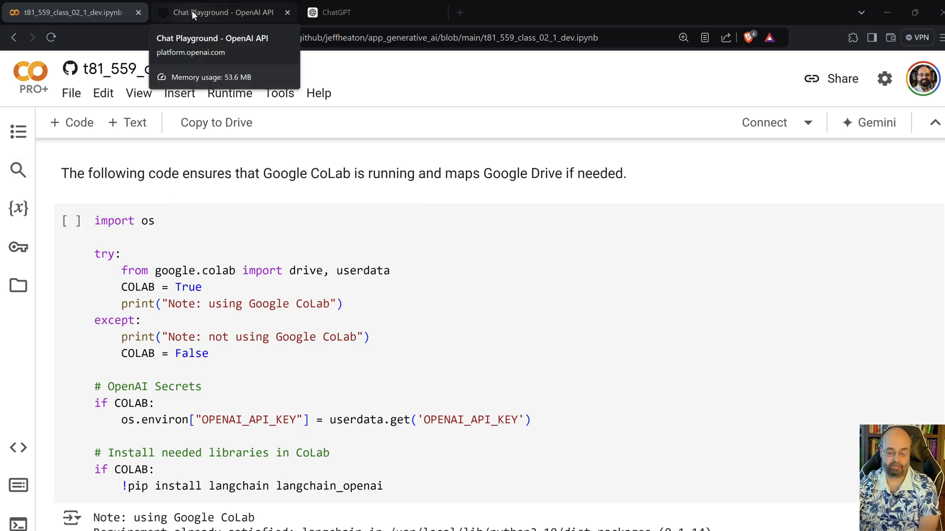
{"action": "left_click", "coordinate": [223, 12]}
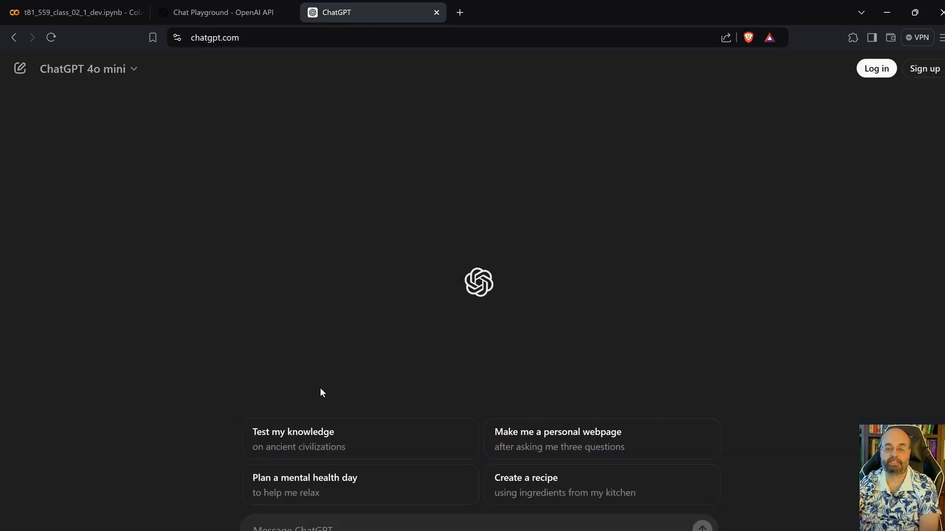
{"action": "mouse_move", "coordinate": [303, 491]}
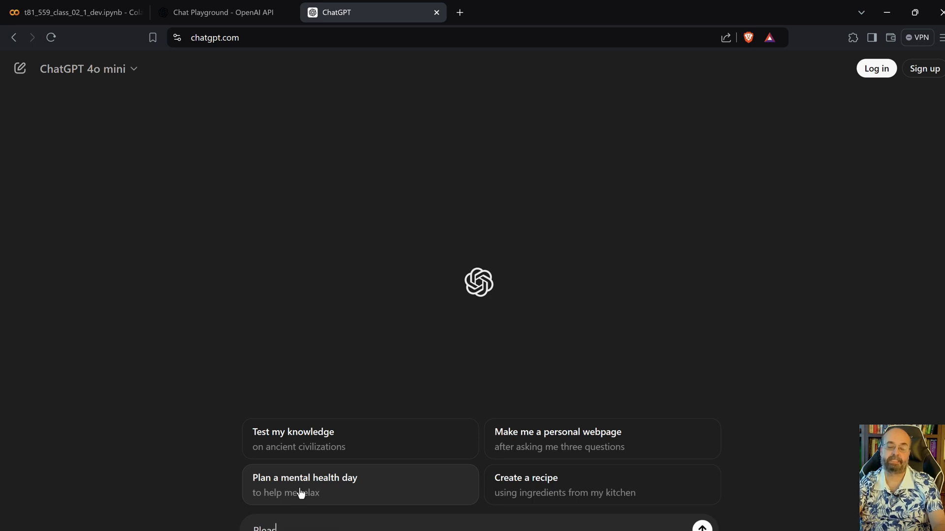
Send ChatGPT a prompt asking for a program that finds a person's eyes and crops the image consistently
{"action": "type", "text": "Please write a prd"}
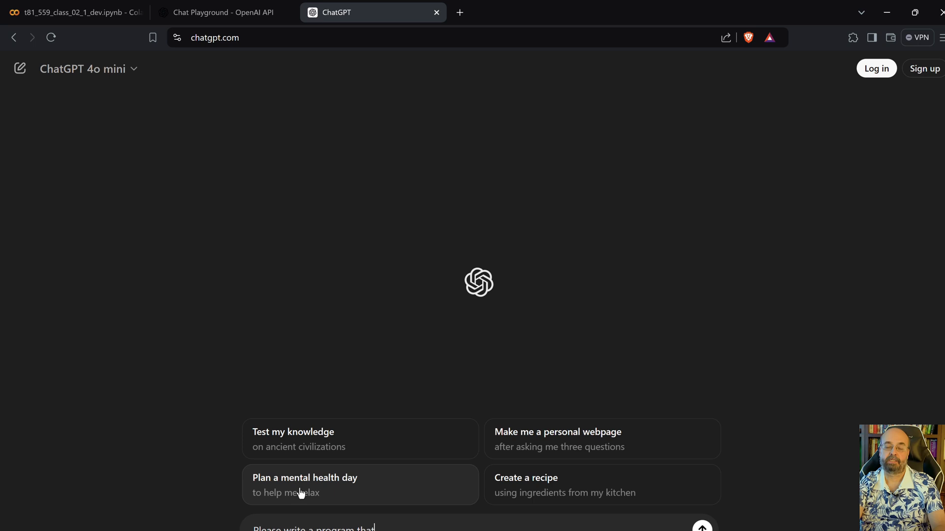
{"action": "type", "text": "pulls"}
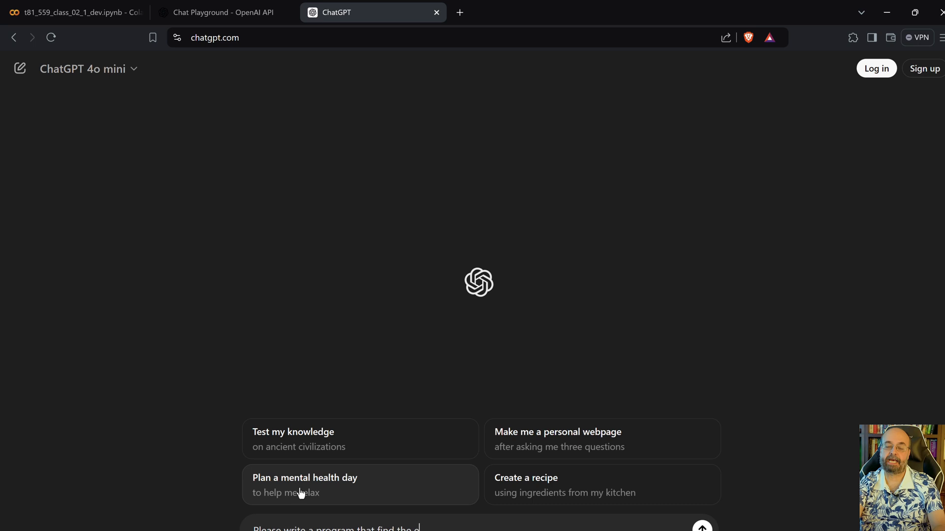
{"action": "type", "text": "eyes of a perd"}
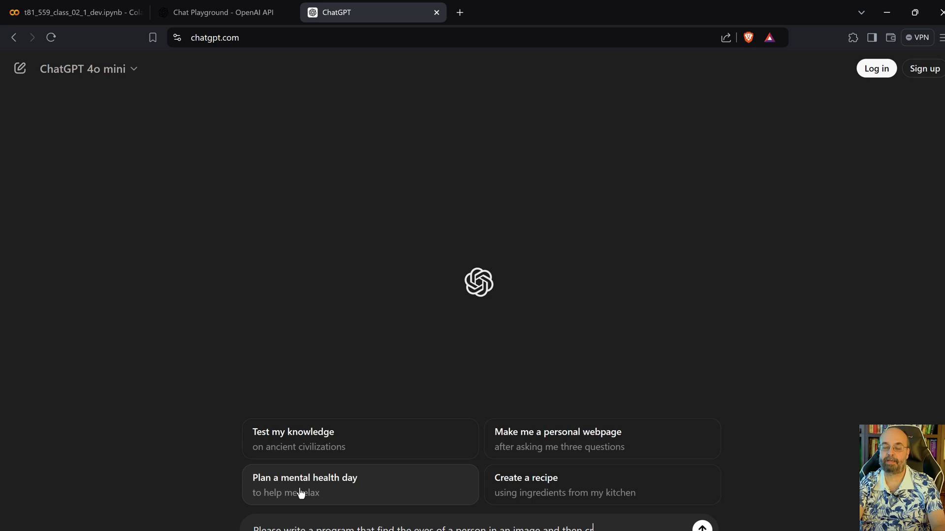
{"action": "type", "text": "crops that image to"}
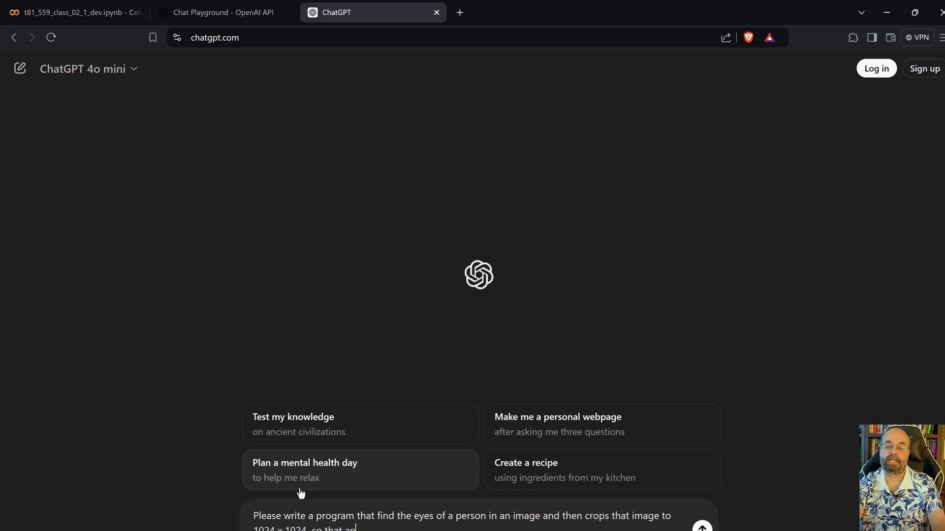
{"action": "type", "text": "any person is a"}
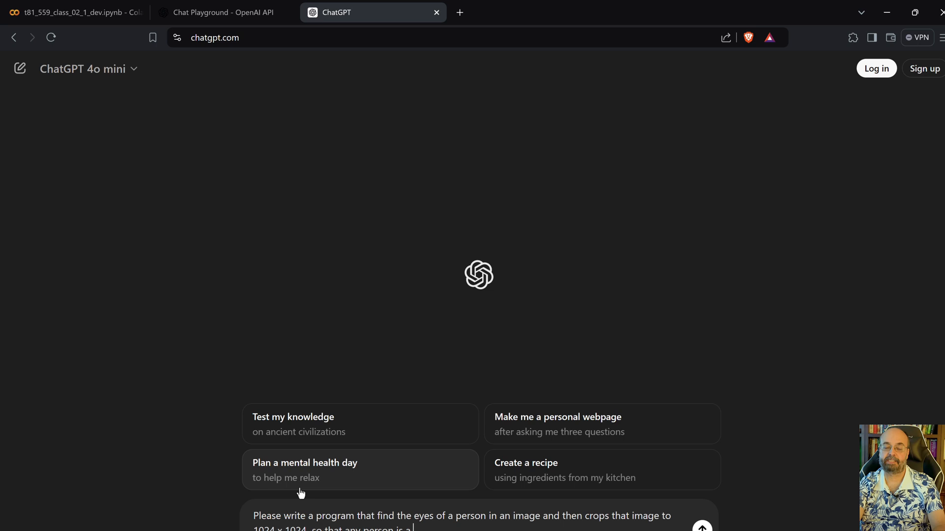
{"action": "type", "text": "consistant"}
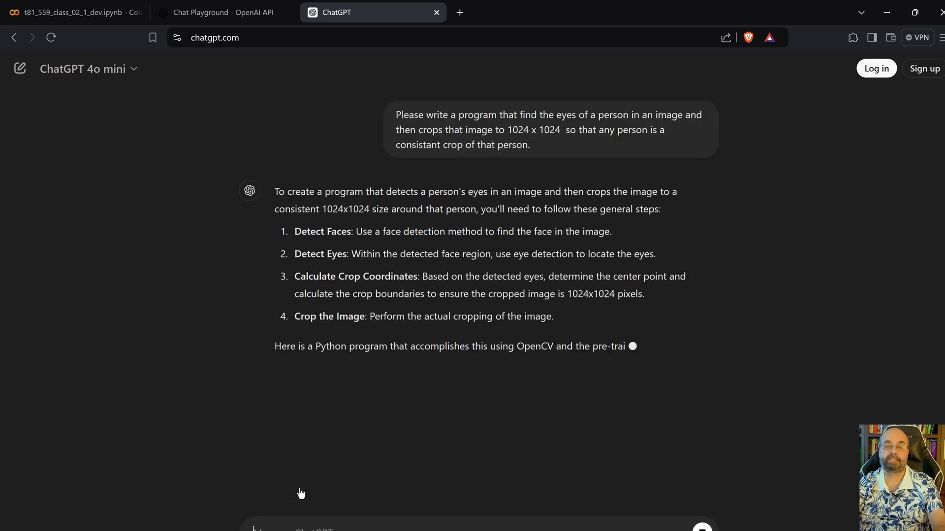
Review ChatGPT's OpenCV eye-cropping answer, copy the prompt text, and switch to the Chat Playground tab
{"action": "scroll", "scroll_direction": "down", "scroll_amount": 3}
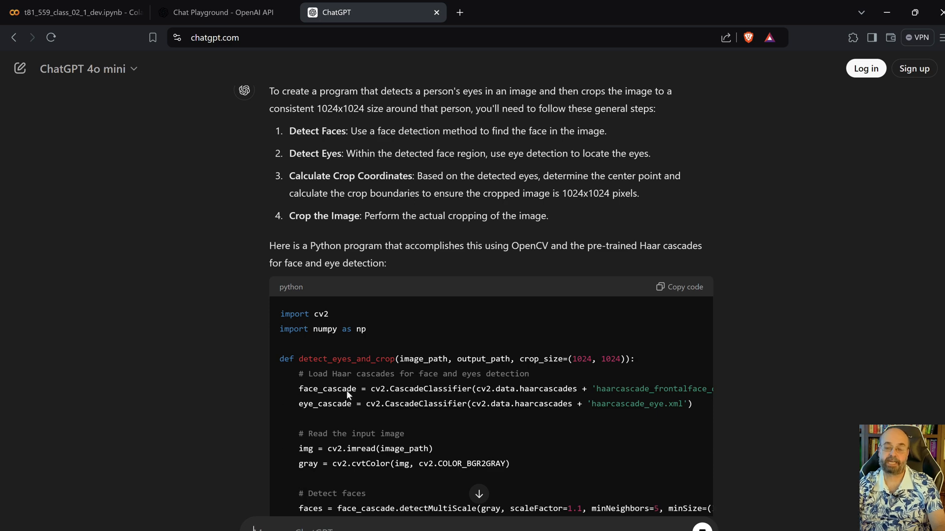
{"action": "scroll", "scroll_direction": "down", "scroll_amount": 3}
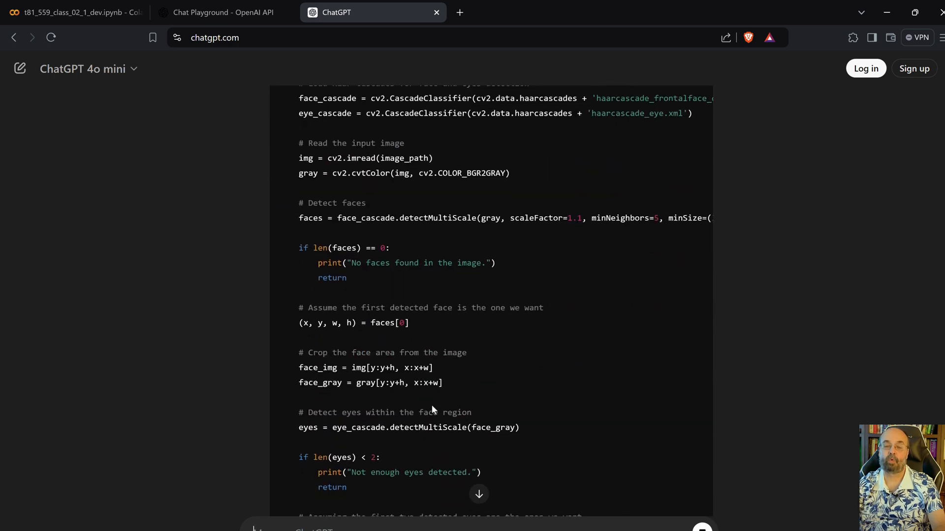
{"action": "scroll", "scroll_direction": "down", "scroll_amount": 3}
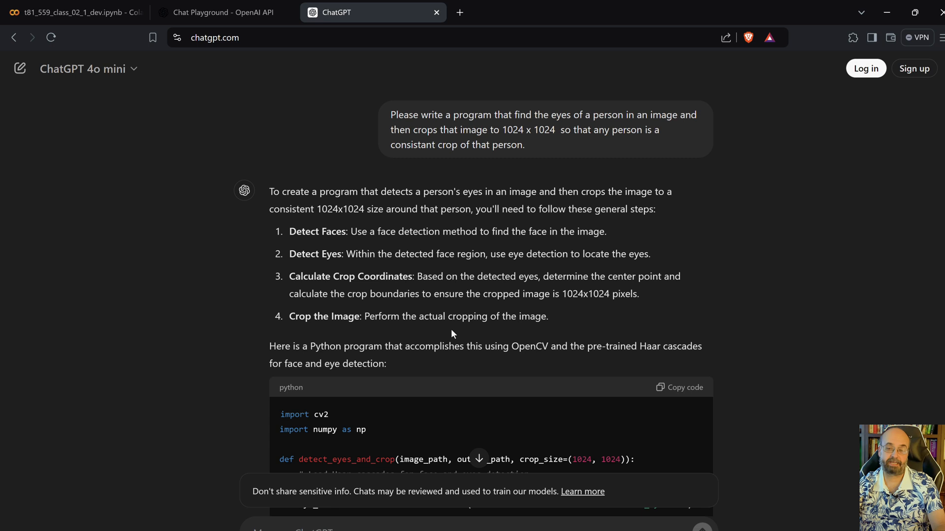
{"action": "mouse_move", "coordinate": [463, 308]}
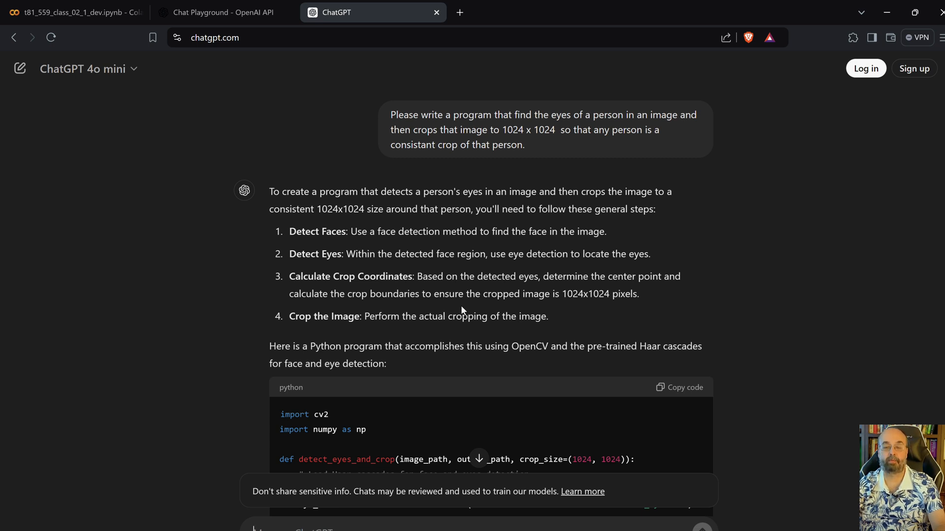
{"action": "mouse_move", "coordinate": [432, 367]}
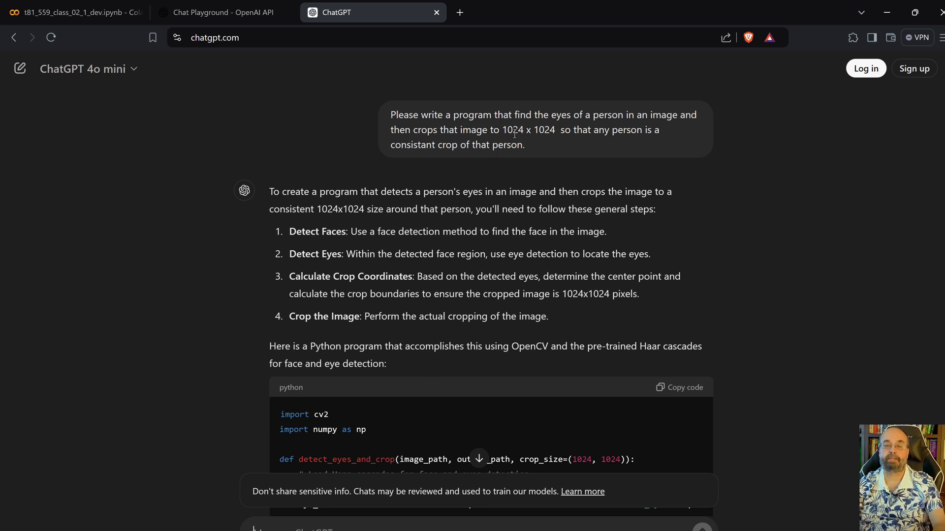
{"action": "mouse_move", "coordinate": [531, 152]}
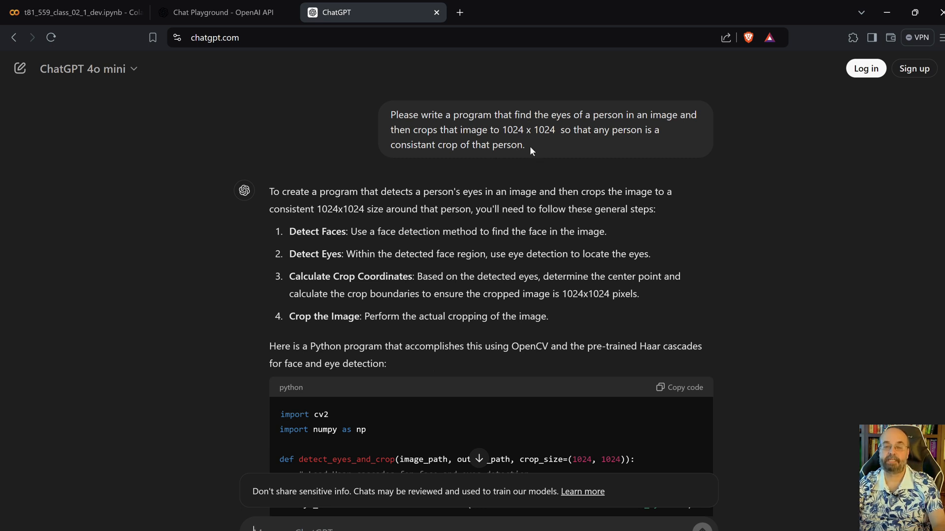
{"action": "left_click_drag", "start_coordinate": [391, 114], "coordinate": [524, 145]}
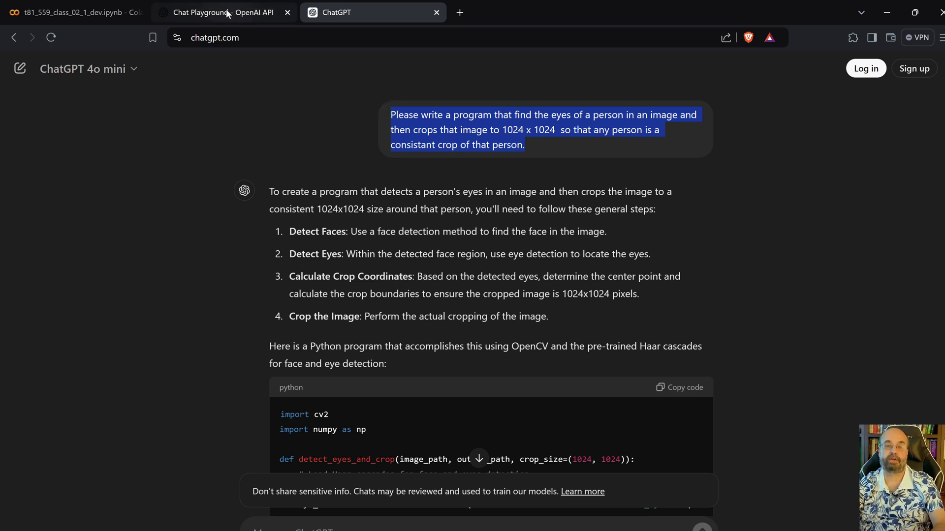
{"action": "left_click", "coordinate": [223, 11]}
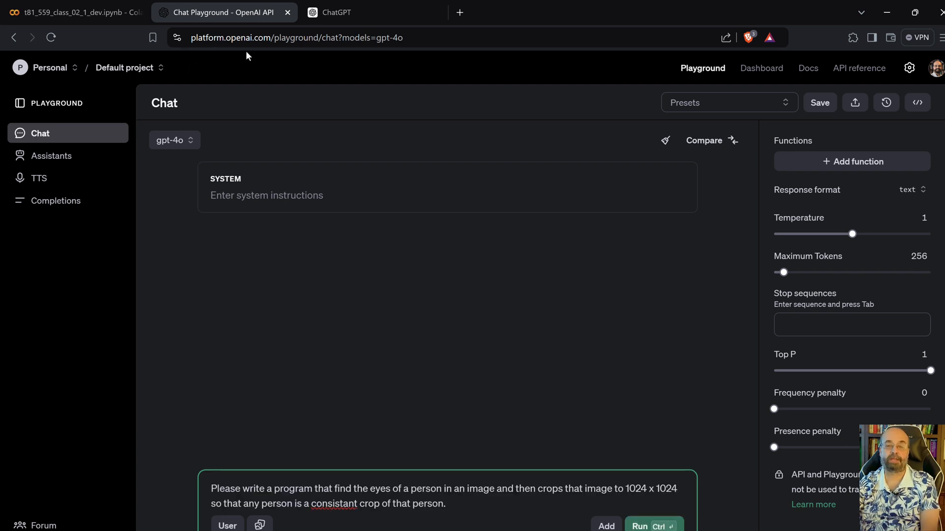
{"action": "mouse_move", "coordinate": [252, 55]}
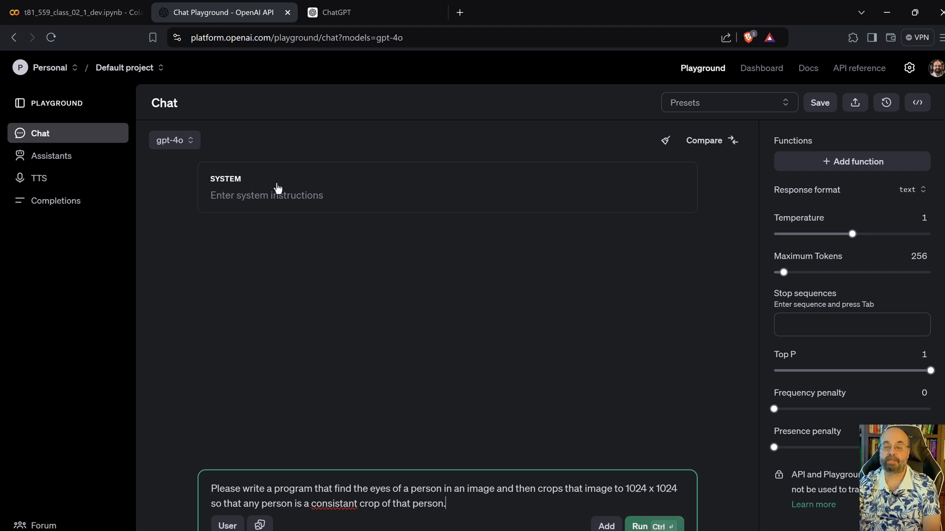
{"action": "mouse_move", "coordinate": [324, 186]}
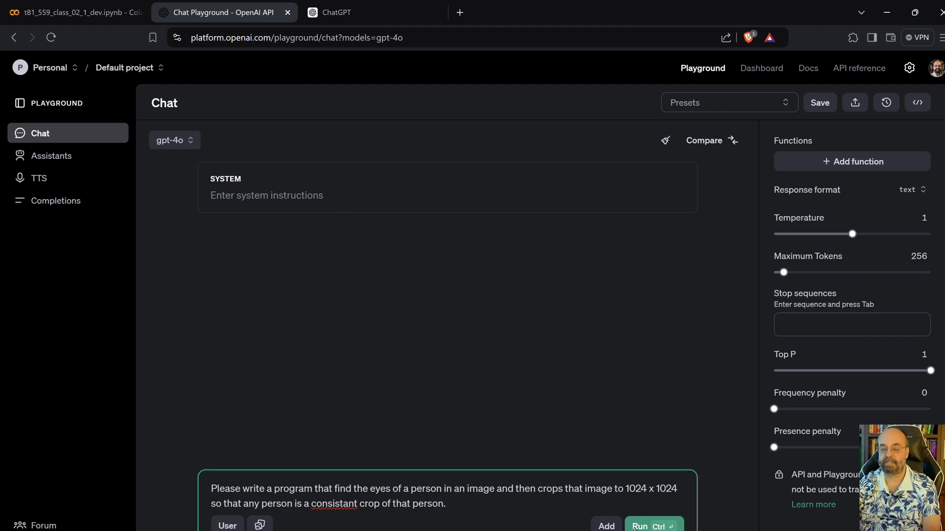
Run the eye-cropping prompt through gpt-4o in the Playground, review the reply, and return to Colab
{"action": "left_click", "coordinate": [639, 525]}
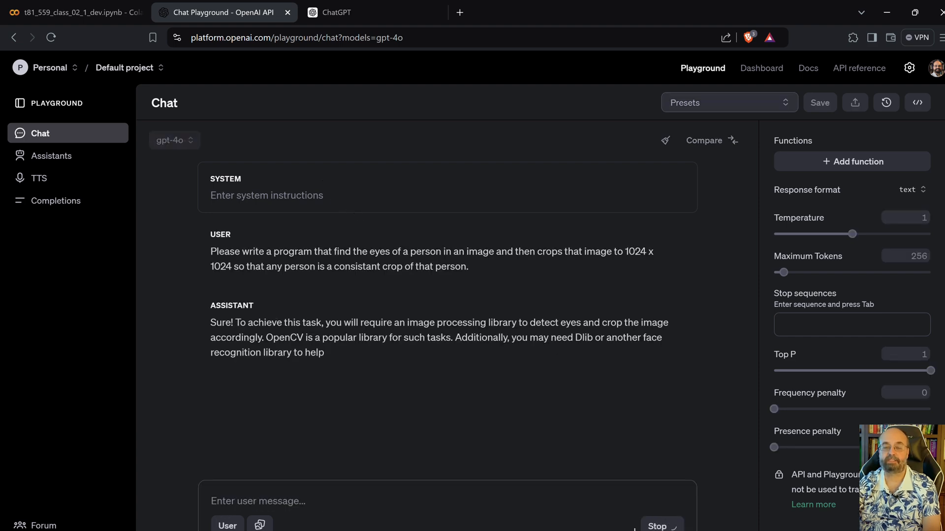
{"action": "scroll", "scroll_direction": "down", "scroll_amount": 3}
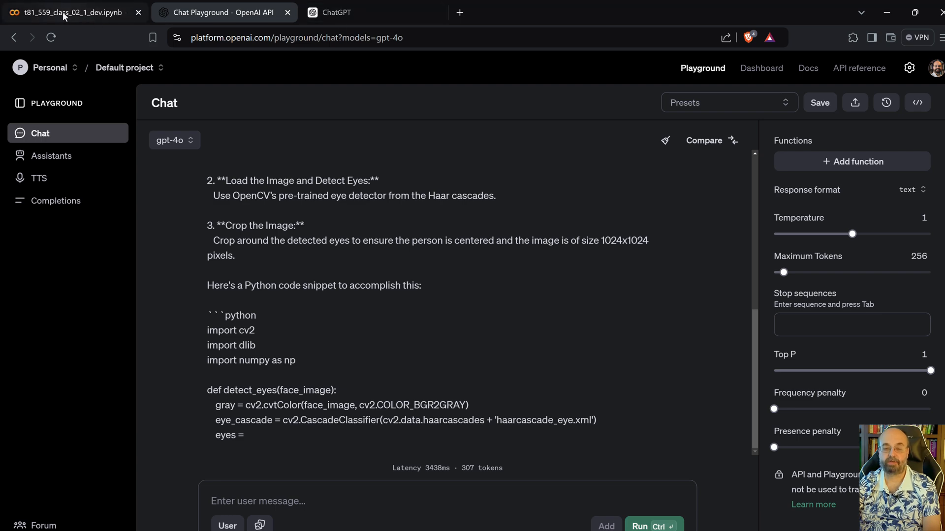
{"action": "left_click", "coordinate": [66, 12]}
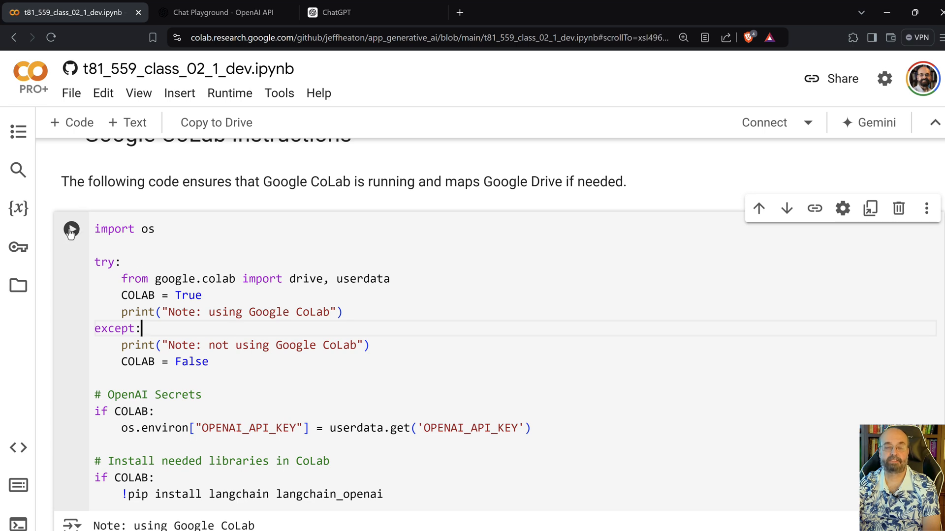
Run the setup cell, accepting the not-authored-by-Google warning, so langchain and langchain_openai install
{"action": "left_click", "coordinate": [70, 229]}
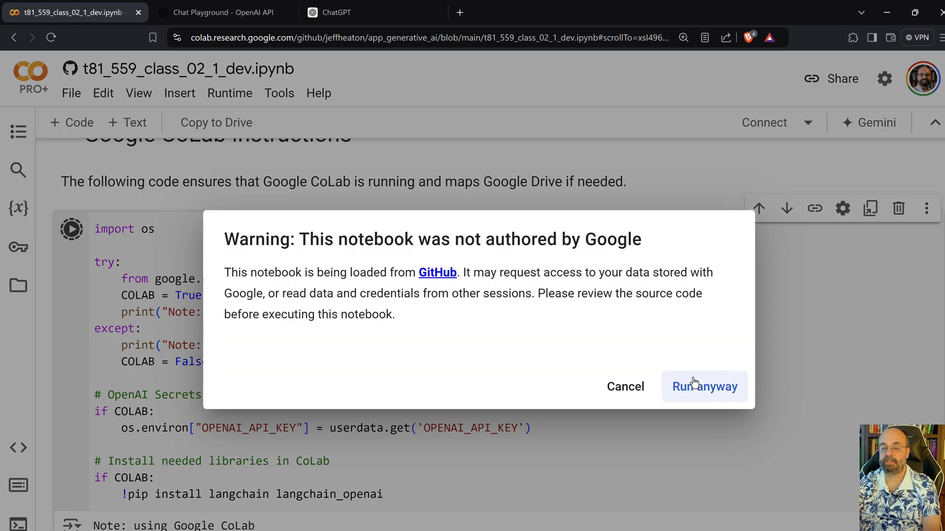
{"action": "left_click", "coordinate": [702, 385]}
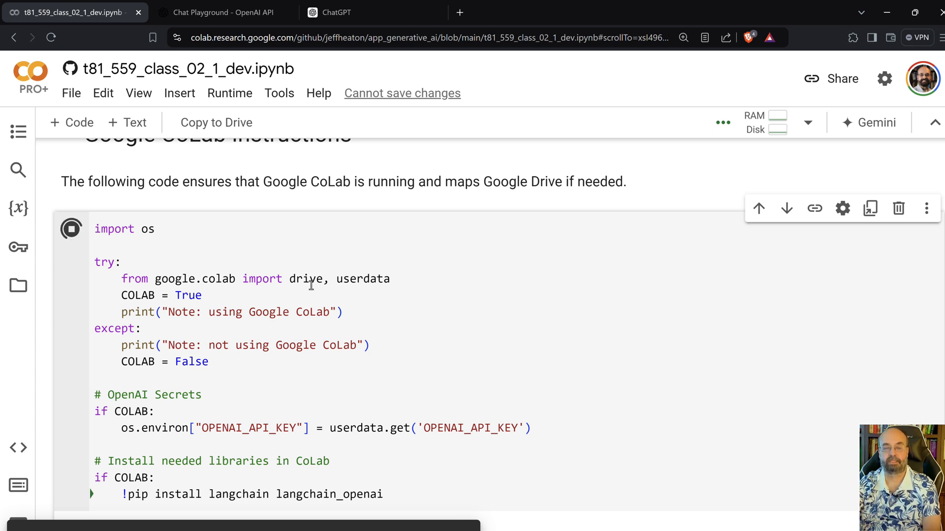
{"action": "left_click", "coordinate": [71, 229]}
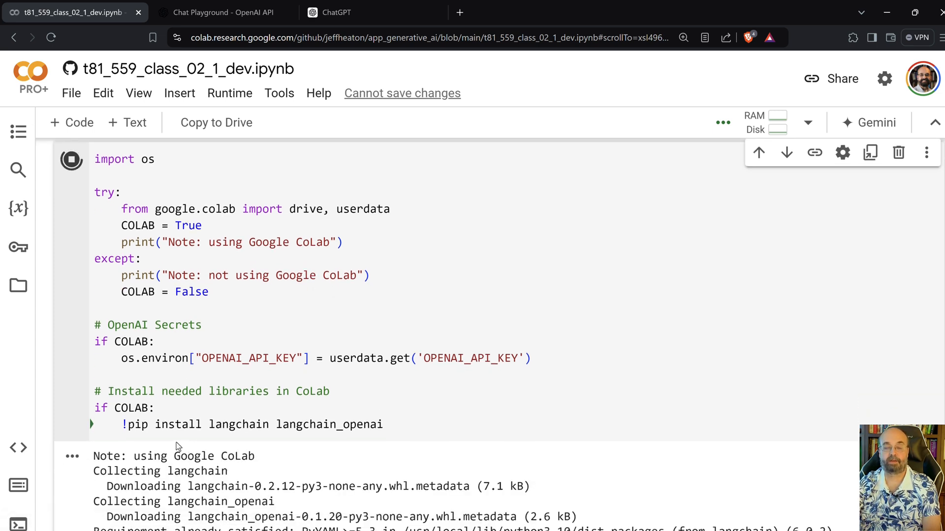
{"action": "mouse_move", "coordinate": [241, 389]}
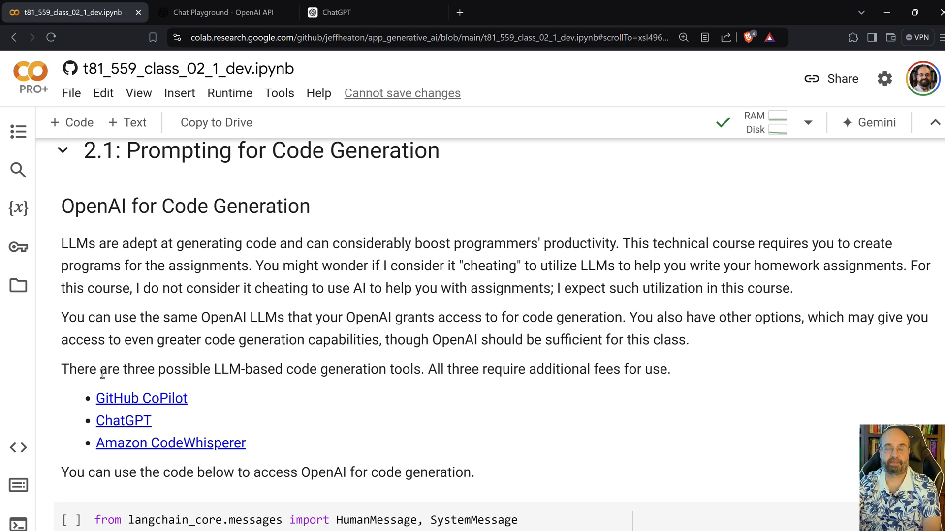
{"action": "mouse_move", "coordinate": [111, 406]}
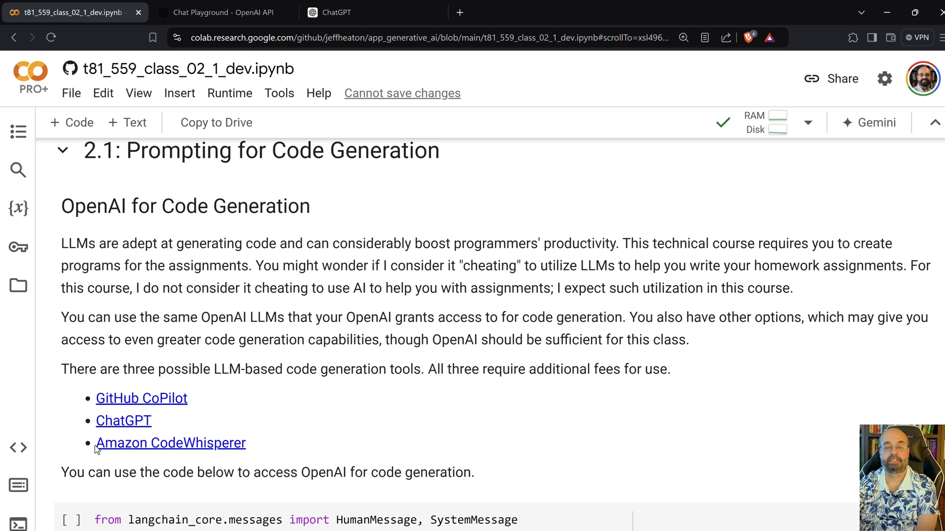
{"action": "mouse_move", "coordinate": [125, 417]}
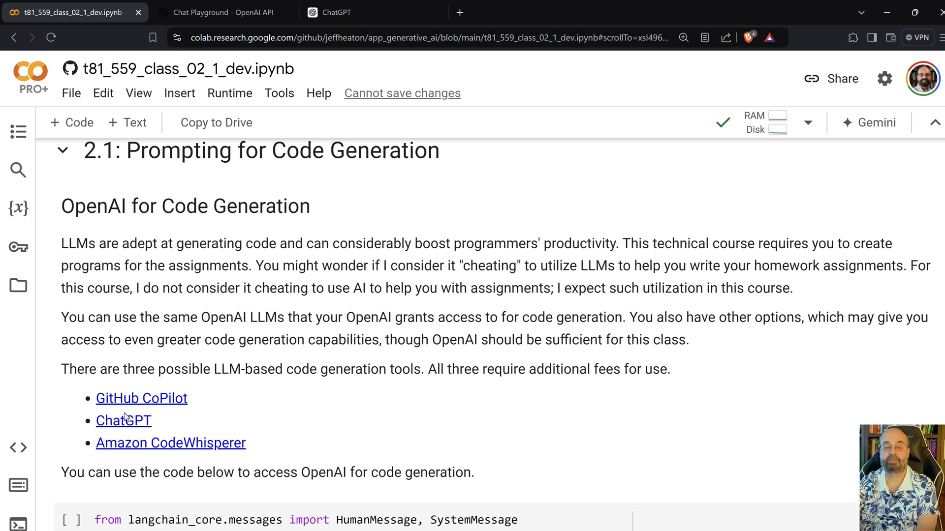
{"action": "mouse_move", "coordinate": [157, 428]}
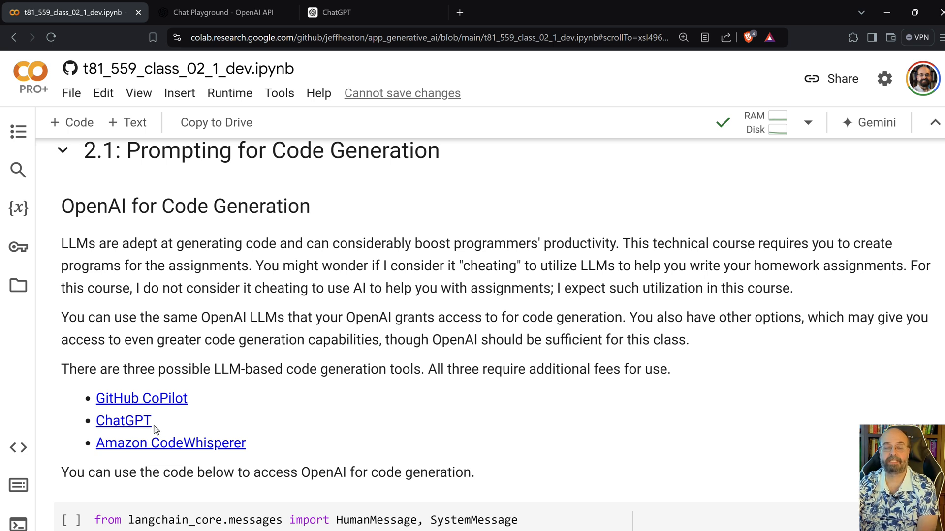
{"action": "mouse_move", "coordinate": [134, 443]}
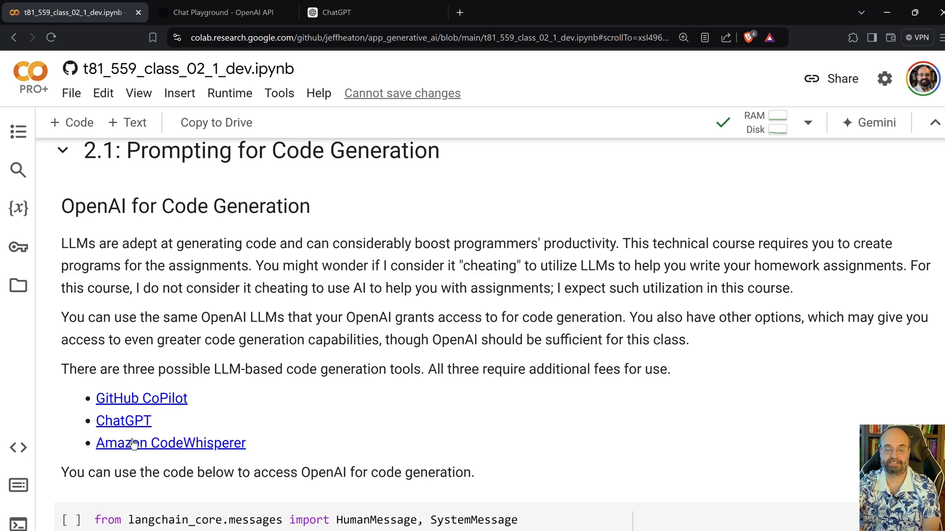
Scroll through the generate_code cell built around gpt-4o-mini at temperature 0
{"action": "scroll", "scroll_direction": "down", "scroll_amount": 3}
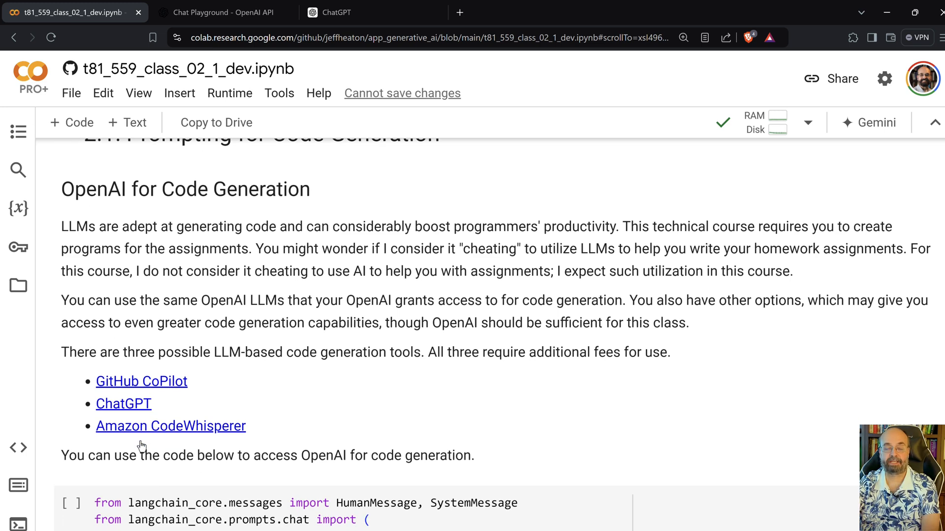
{"action": "scroll", "scroll_direction": "down", "scroll_amount": 3}
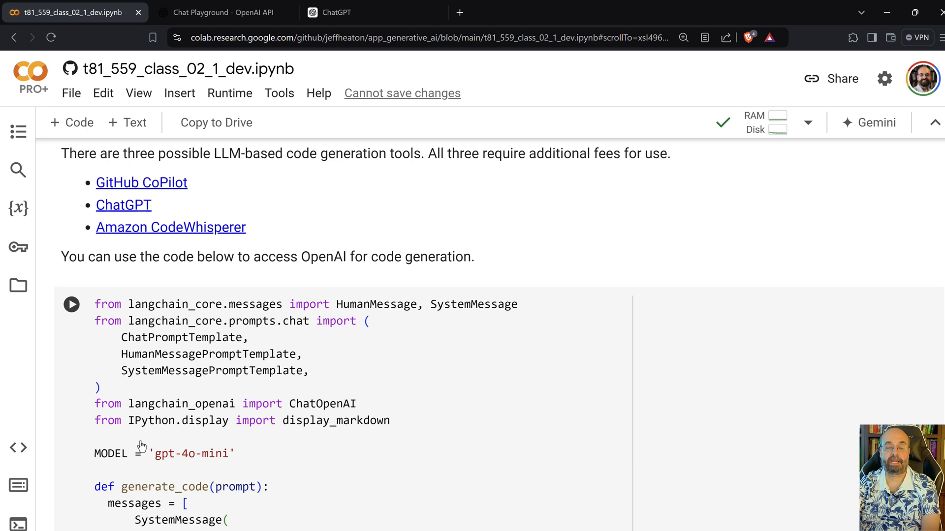
{"action": "scroll", "scroll_direction": "down", "scroll_amount": 3}
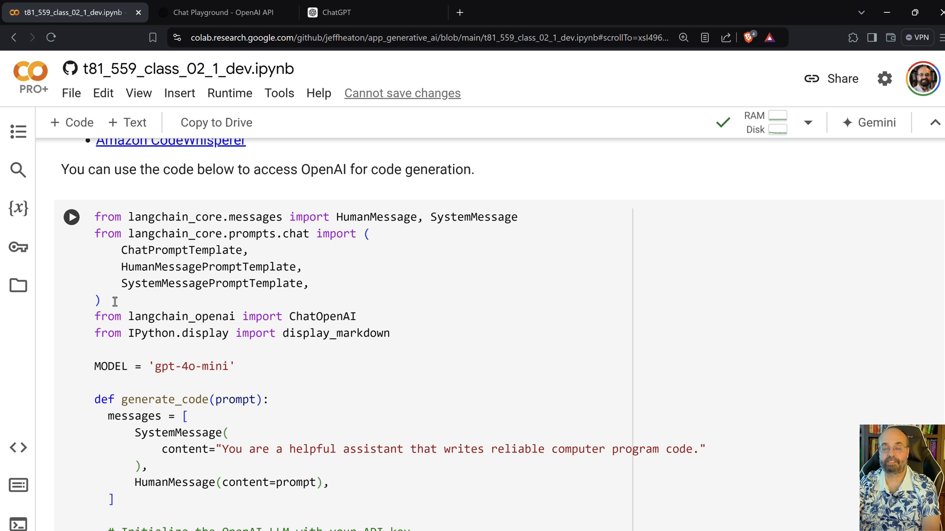
{"action": "scroll", "scroll_direction": "down", "scroll_amount": 3}
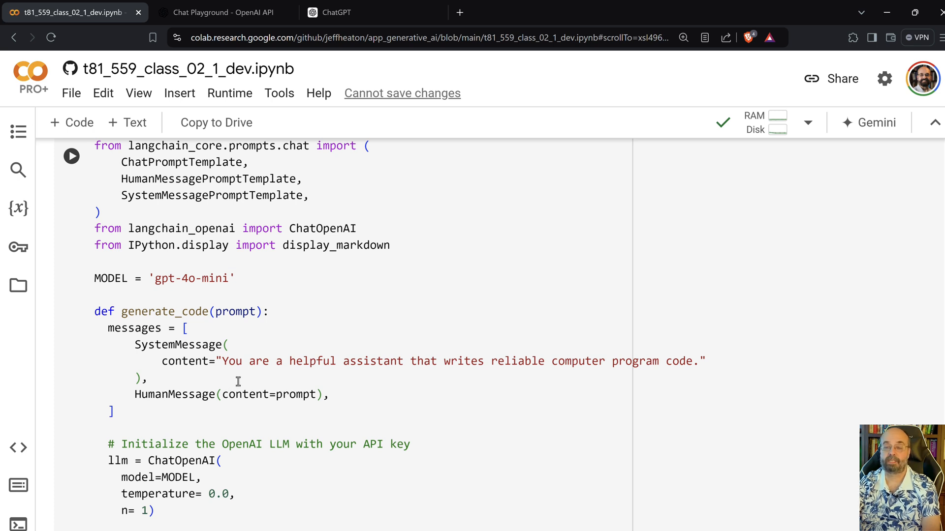
{"action": "scroll", "scroll_direction": "down", "scroll_amount": 3}
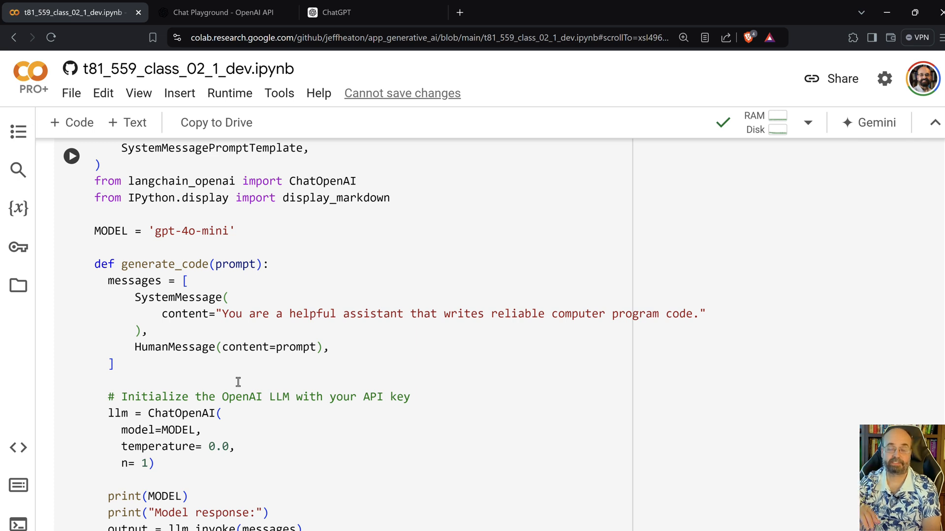
{"action": "scroll", "scroll_direction": "down", "scroll_amount": 3}
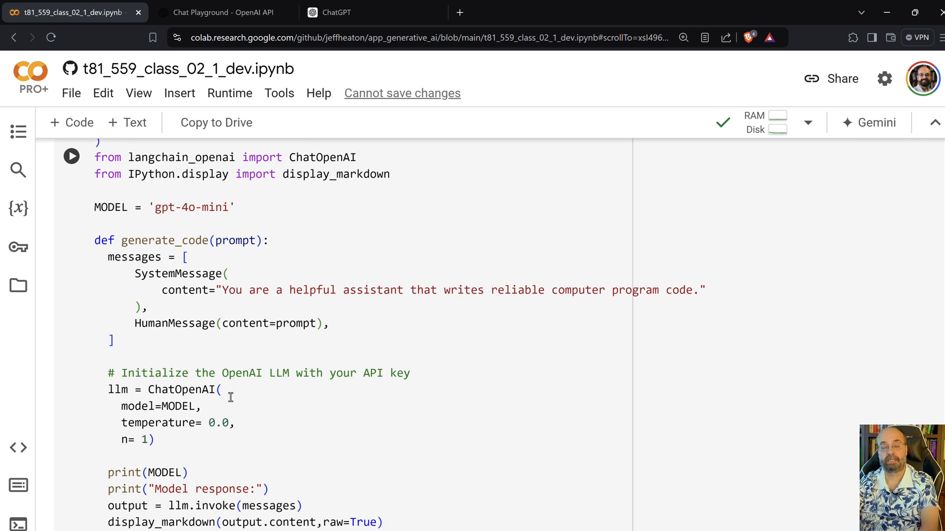
{"action": "mouse_move", "coordinate": [236, 414]}
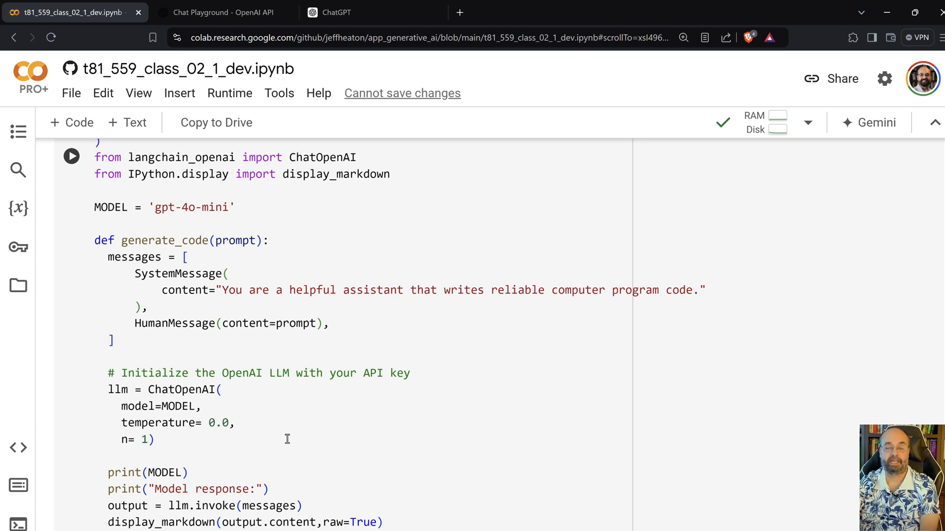
{"action": "scroll", "scroll_direction": "down", "scroll_amount": 3}
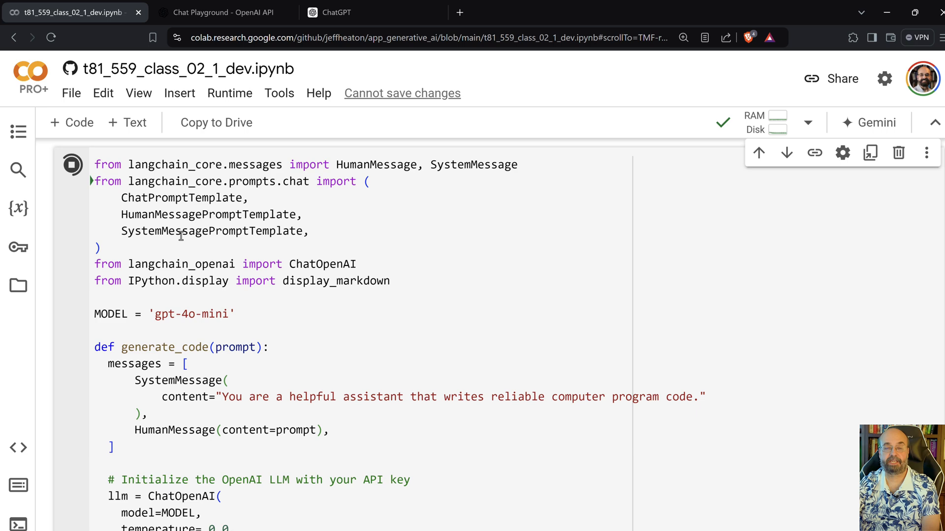
Run the cell defining generate_code and scroll down to the Fibonacci prompt cell
{"action": "left_click", "coordinate": [72, 164]}
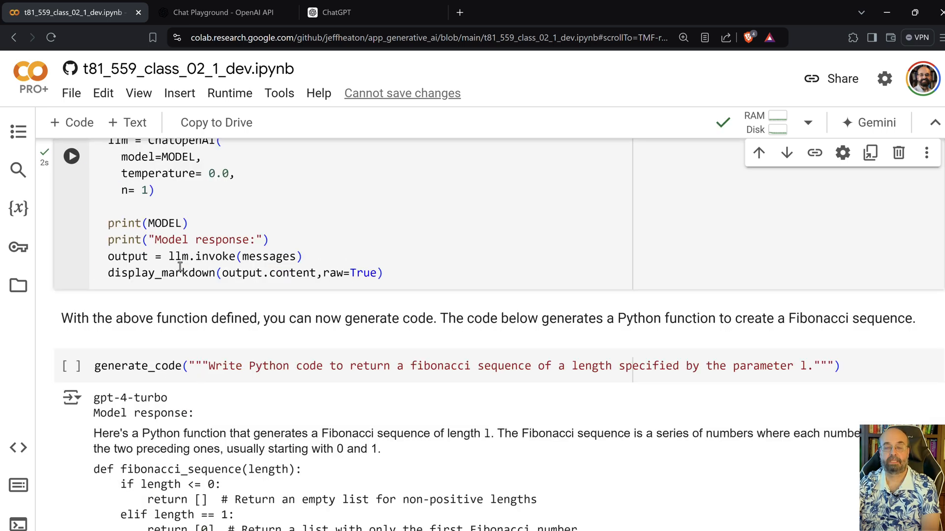
{"action": "scroll", "scroll_direction": "down", "scroll_amount": 3}
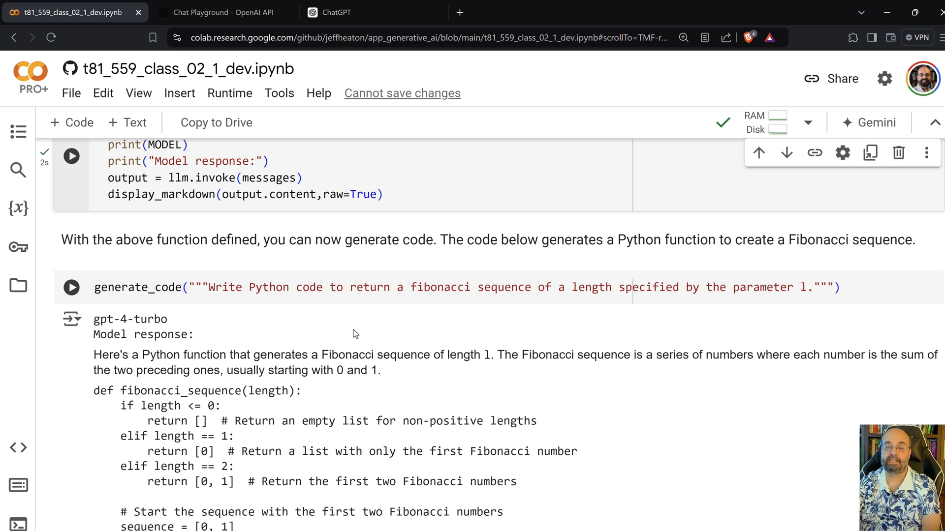
{"action": "scroll", "scroll_direction": "down", "scroll_amount": 3}
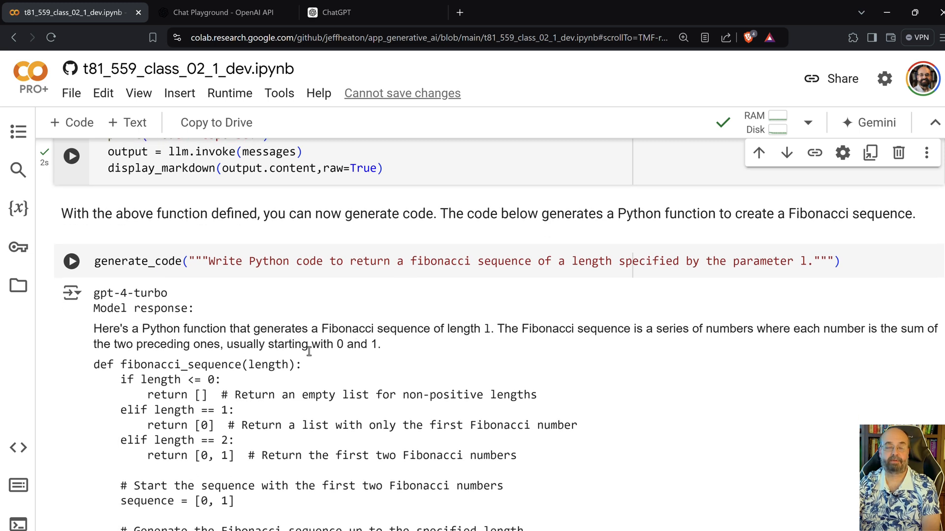
{"action": "mouse_move", "coordinate": [82, 254]}
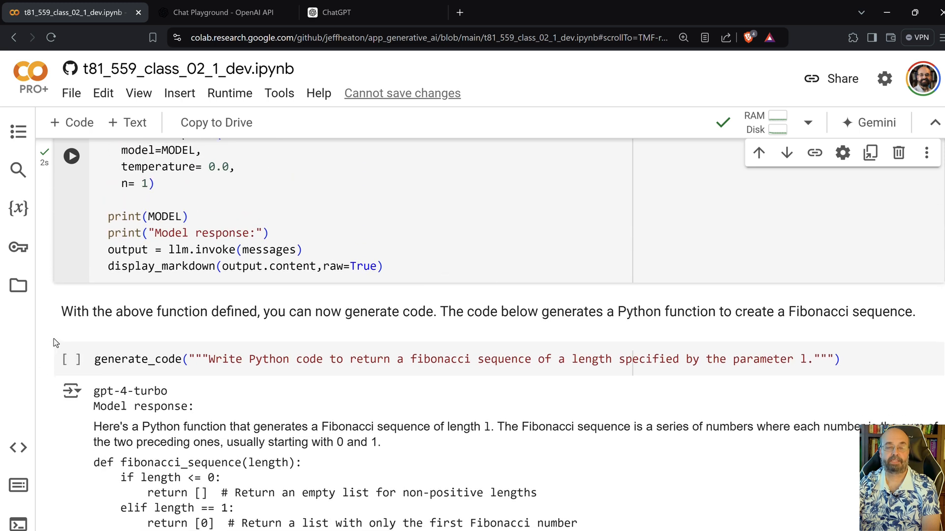
Run the Fibonacci generate_code cell and review the returned fibonacci_sequence function and explanation
{"action": "left_click", "coordinate": [71, 360]}
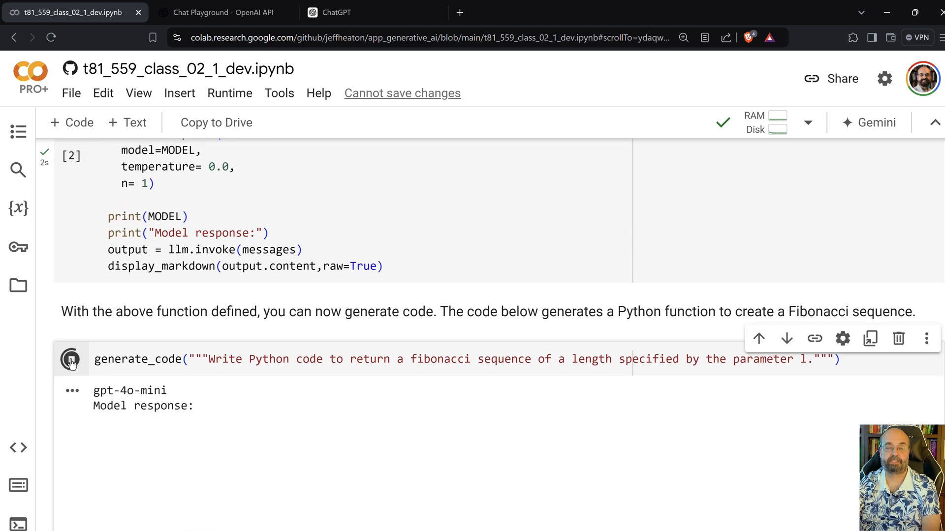
{"action": "left_click", "coordinate": [71, 359]}
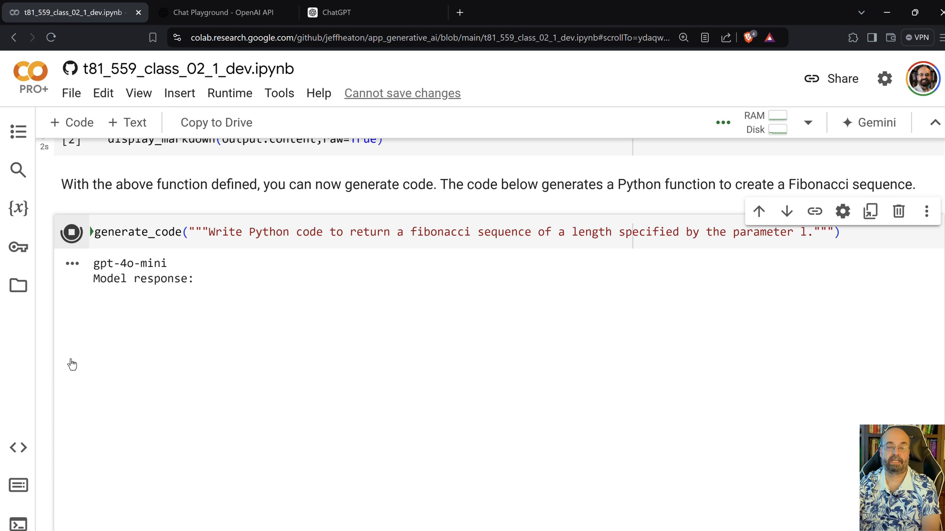
{"action": "left_click", "coordinate": [71, 232]}
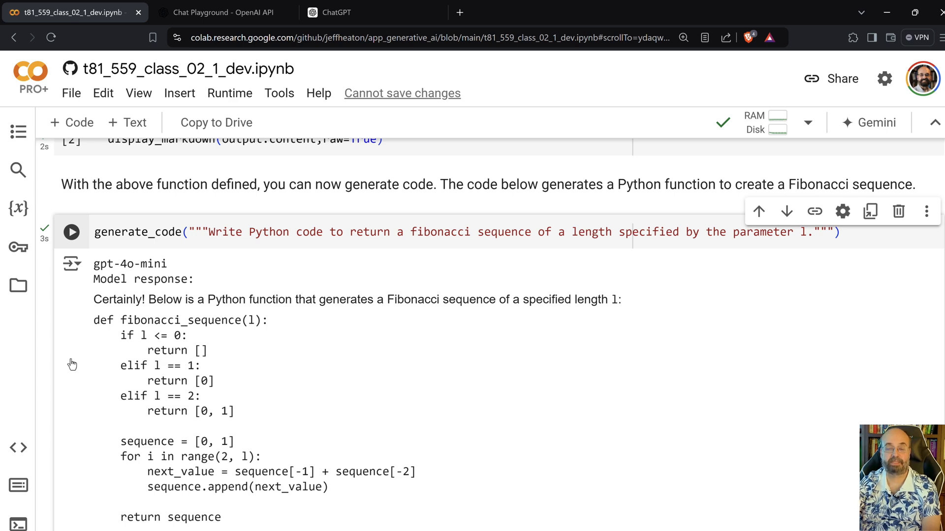
{"action": "scroll", "scroll_direction": "down", "scroll_amount": 3}
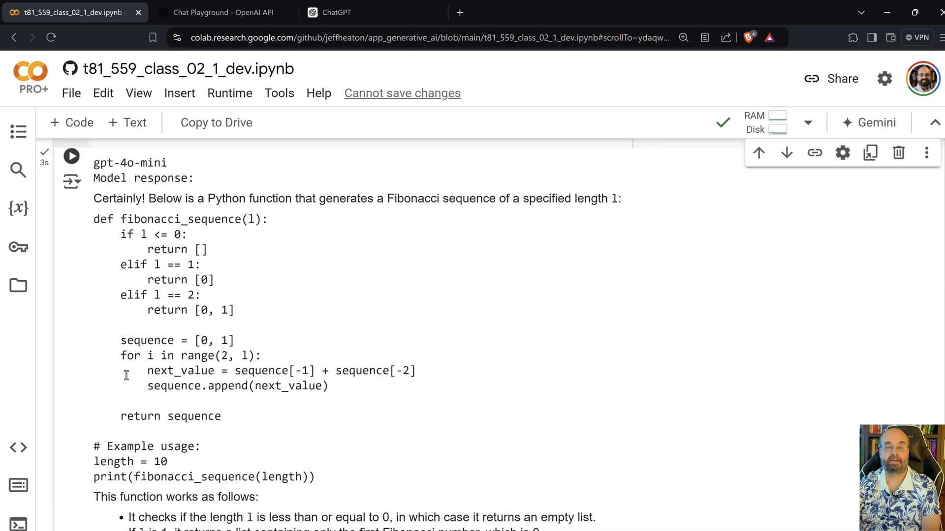
{"action": "scroll", "scroll_direction": "down", "scroll_amount": 3}
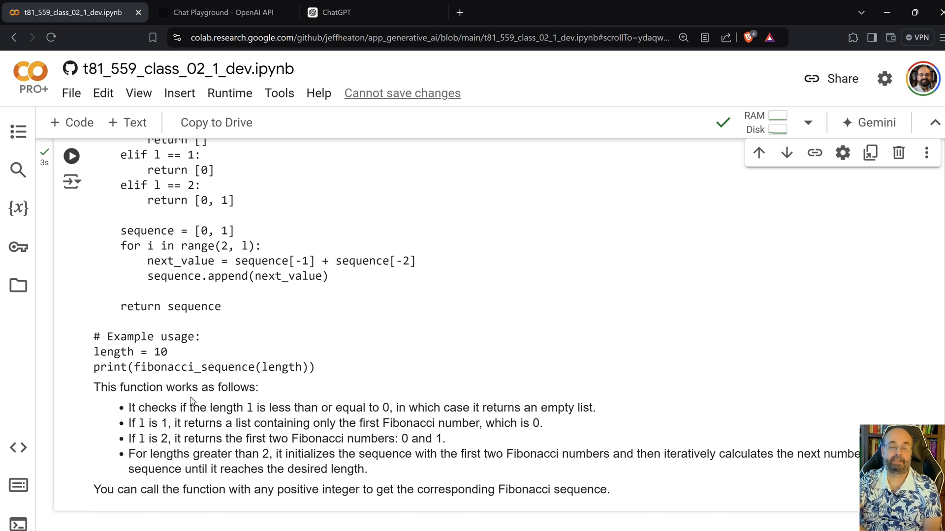
{"action": "mouse_move", "coordinate": [115, 319]}
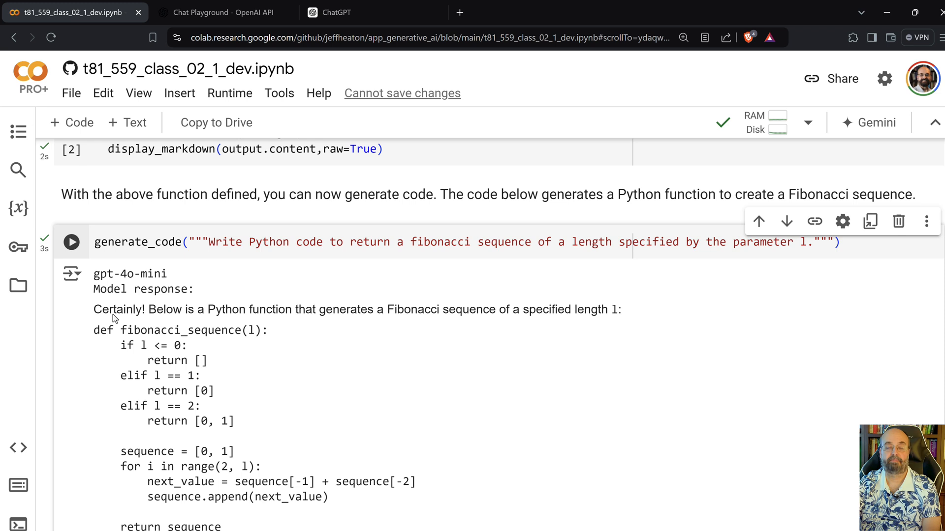
{"action": "mouse_move", "coordinate": [37, 414]}
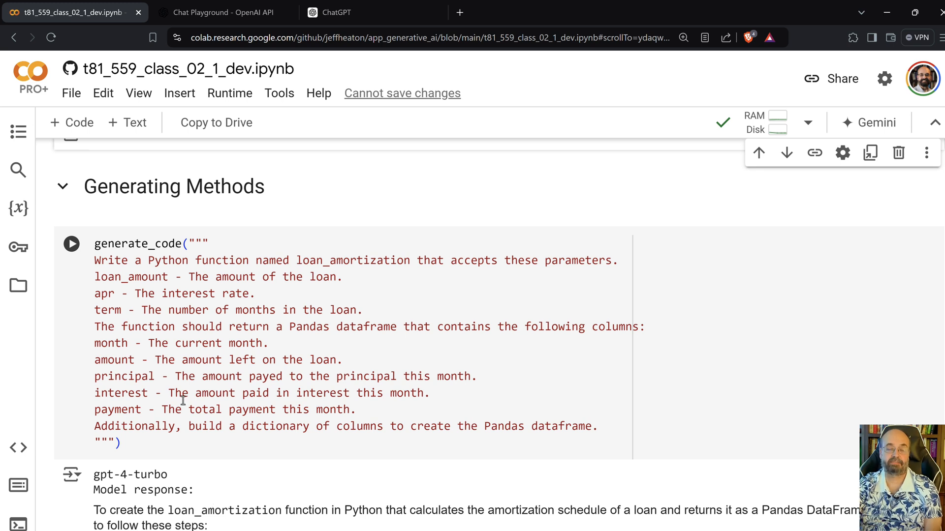
{"action": "mouse_move", "coordinate": [116, 363]}
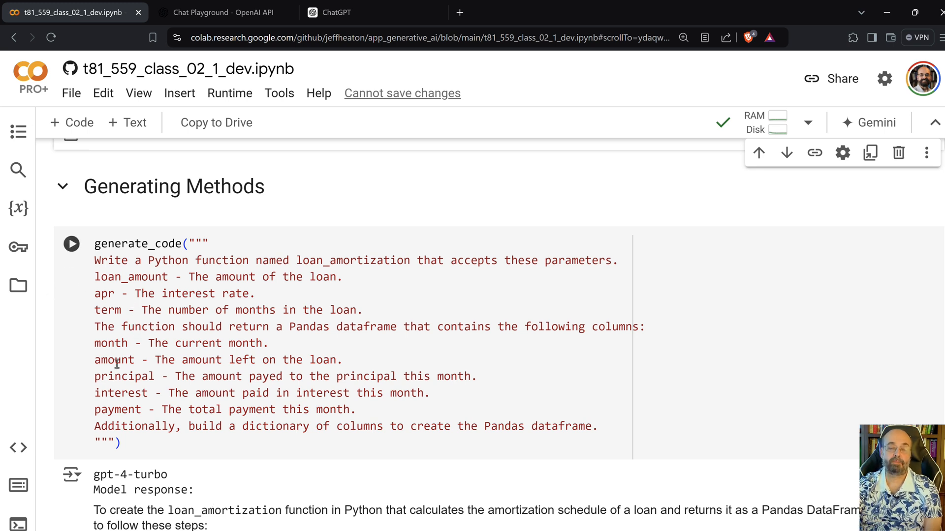
Scroll into the generated pandas-based loan_amortization function output
{"action": "scroll", "scroll_direction": "down", "scroll_amount": 3}
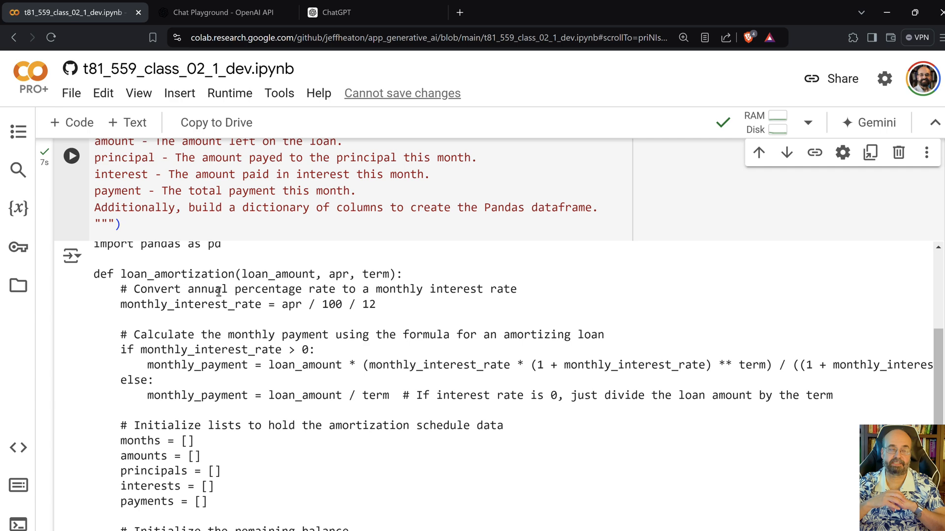
Scroll through the loan_amortization DataFrame code, example usage and explanation to the next code cell
{"action": "scroll", "scroll_direction": "down", "scroll_amount": 3}
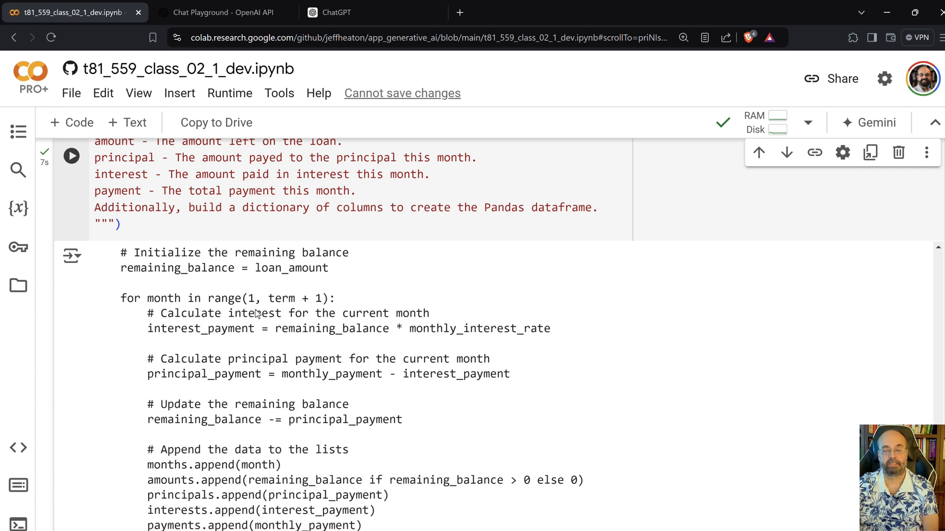
{"action": "scroll", "scroll_direction": "down", "scroll_amount": 3}
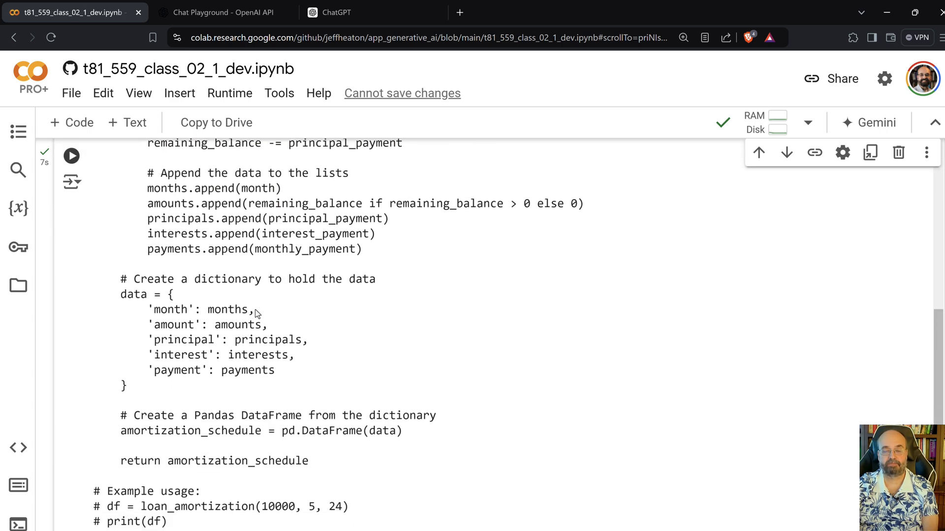
{"action": "scroll", "scroll_direction": "down", "scroll_amount": 3}
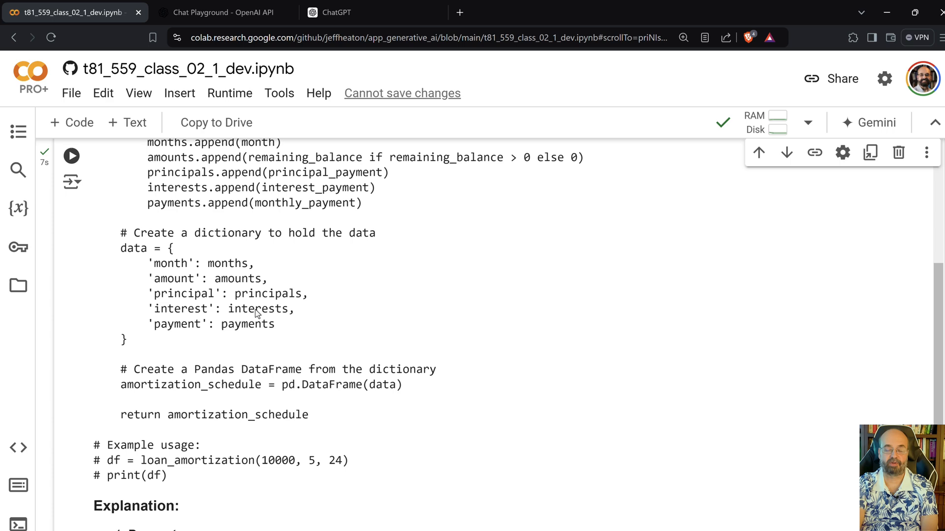
{"action": "scroll", "scroll_direction": "down", "scroll_amount": 3}
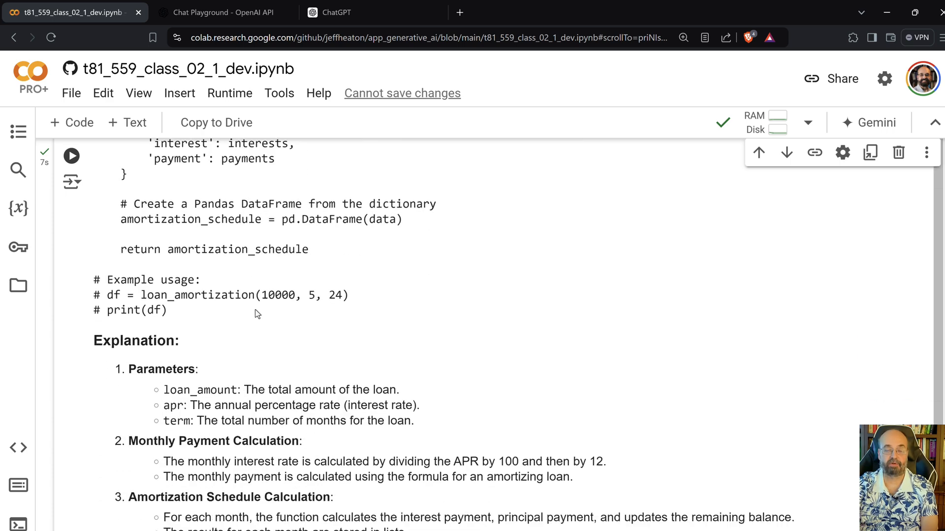
{"action": "scroll", "scroll_direction": "down", "scroll_amount": 3}
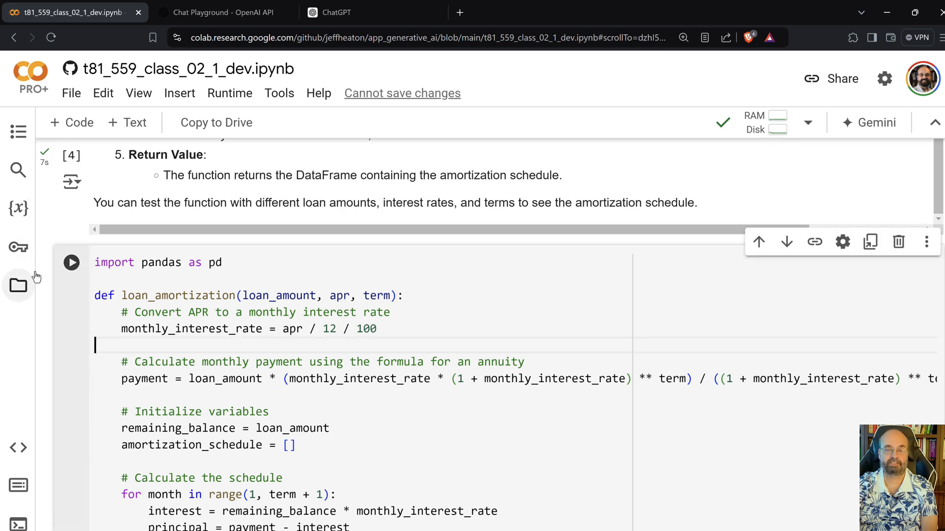
Review the printed df.head() table for the $100,000 loan at 5% over 360 months, reaching 'Generating Larger Programs'
{"action": "scroll", "scroll_direction": "down", "scroll_amount": 3}
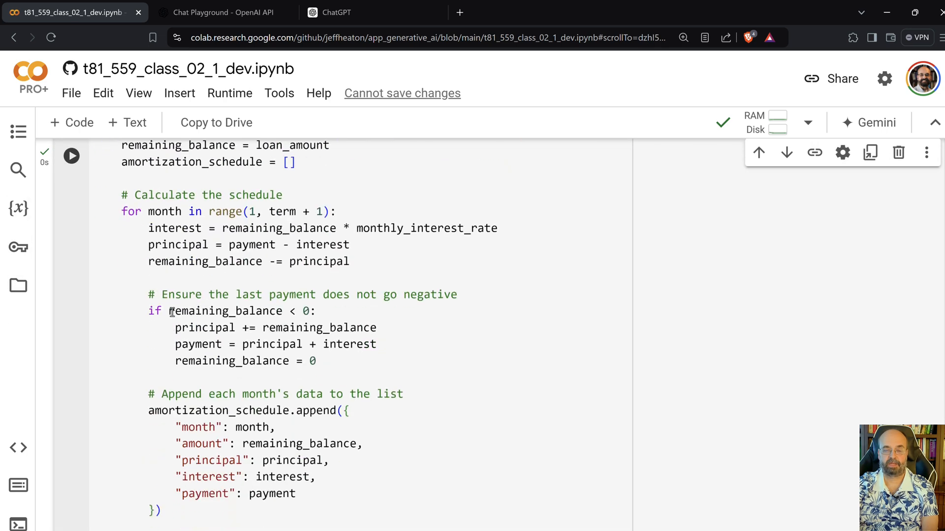
{"action": "scroll", "scroll_direction": "down", "scroll_amount": 3}
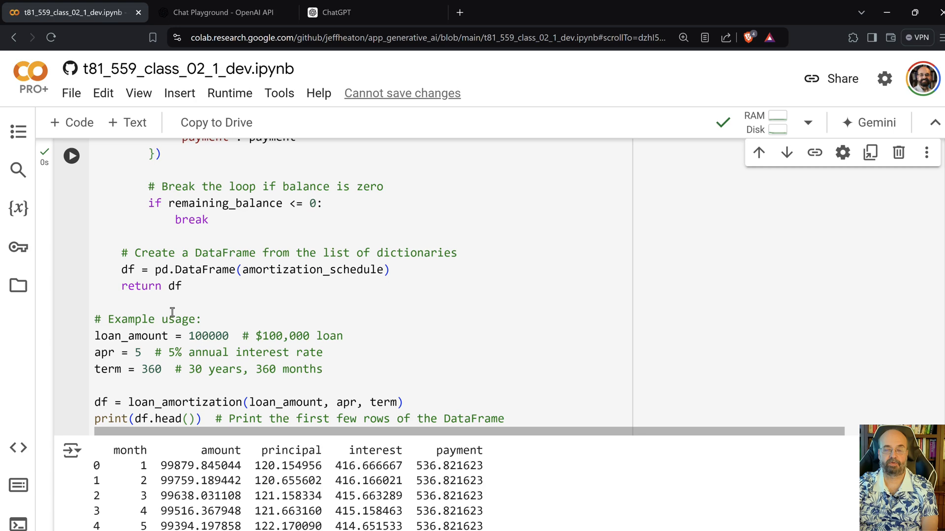
{"action": "scroll", "scroll_direction": "down", "scroll_amount": 3}
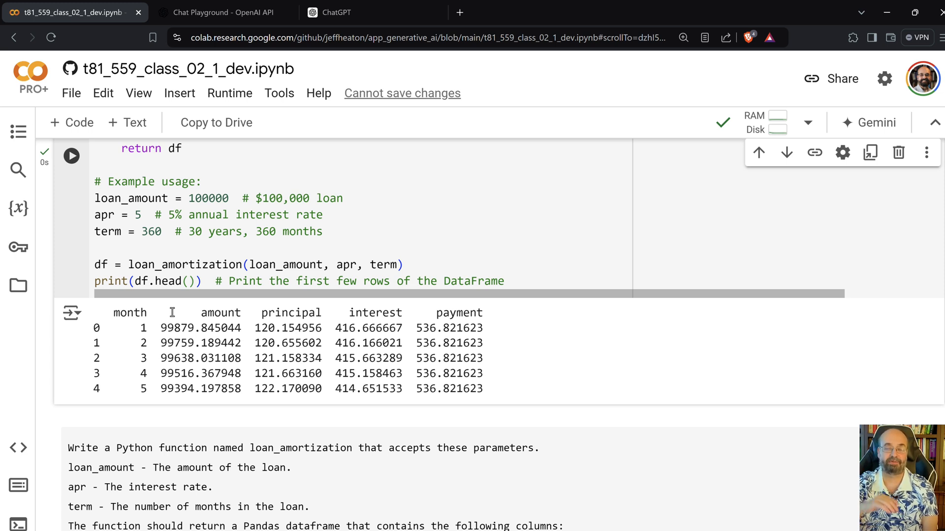
{"action": "scroll", "scroll_direction": "down", "scroll_amount": 3}
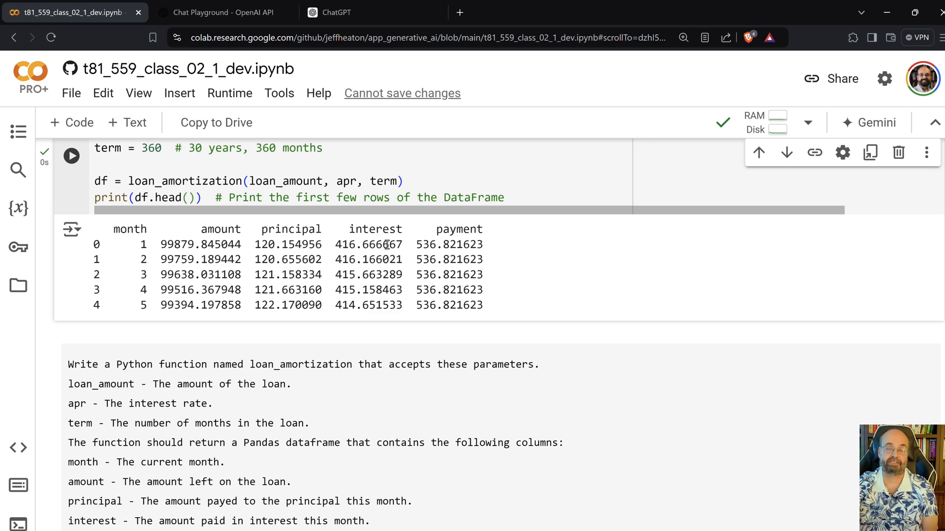
{"action": "scroll", "scroll_direction": "down", "scroll_amount": 3}
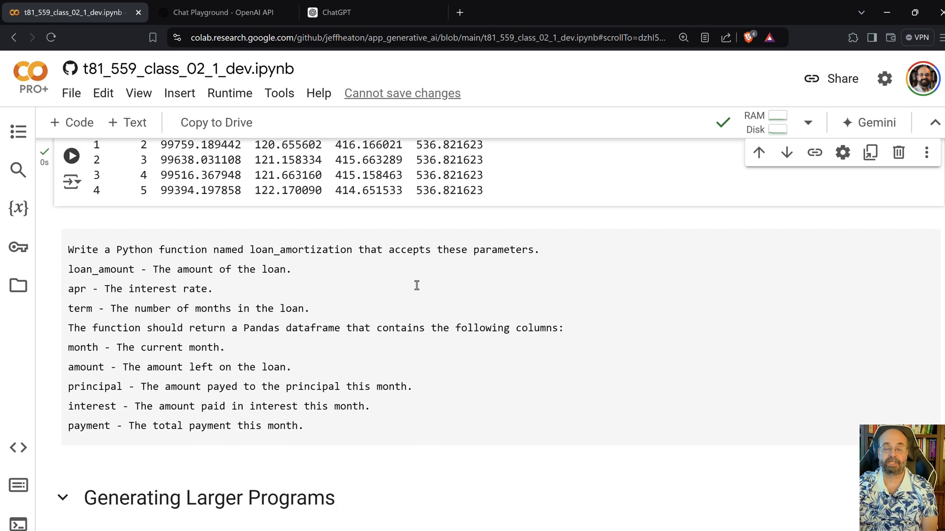
{"action": "scroll", "scroll_direction": "down", "scroll_amount": 3}
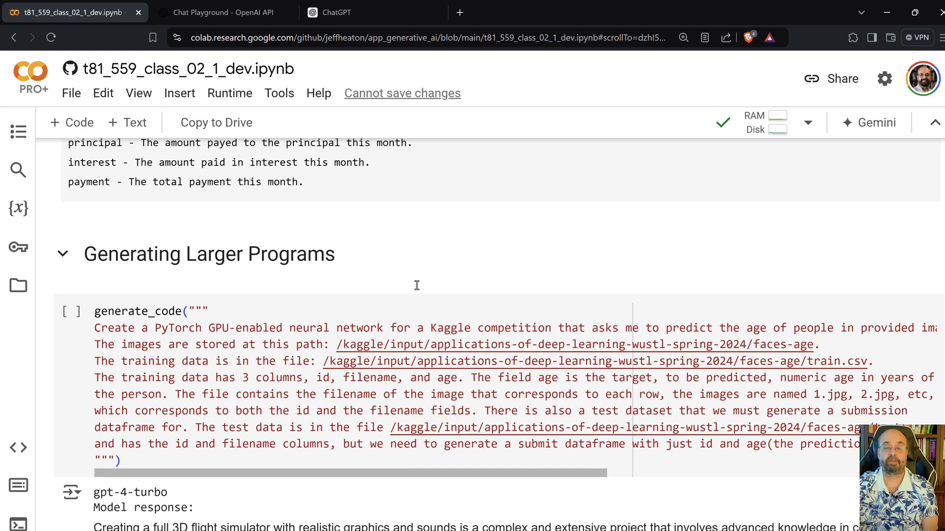
Scroll through the generated PyTorch ResNet-18 age-prediction code down to Module 2 Assignment
{"action": "scroll", "scroll_direction": "down", "scroll_amount": 3}
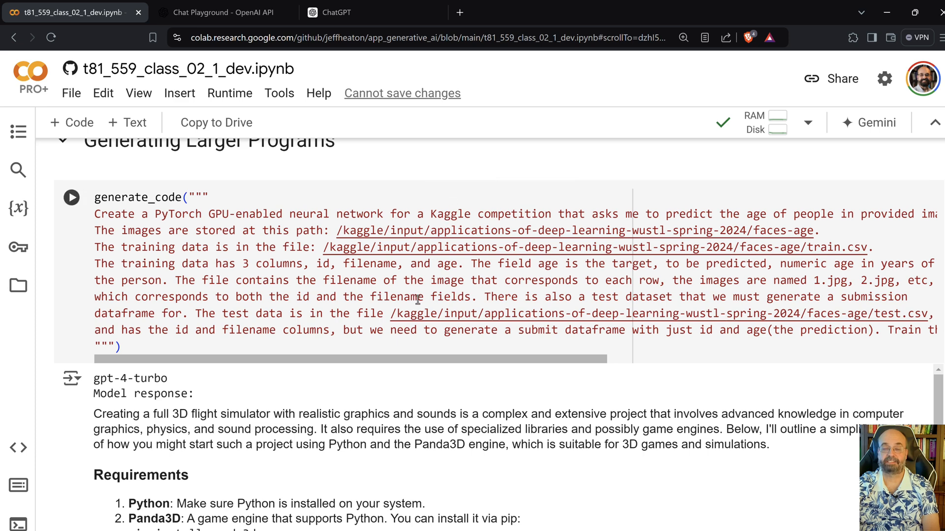
{"action": "mouse_move", "coordinate": [106, 261]}
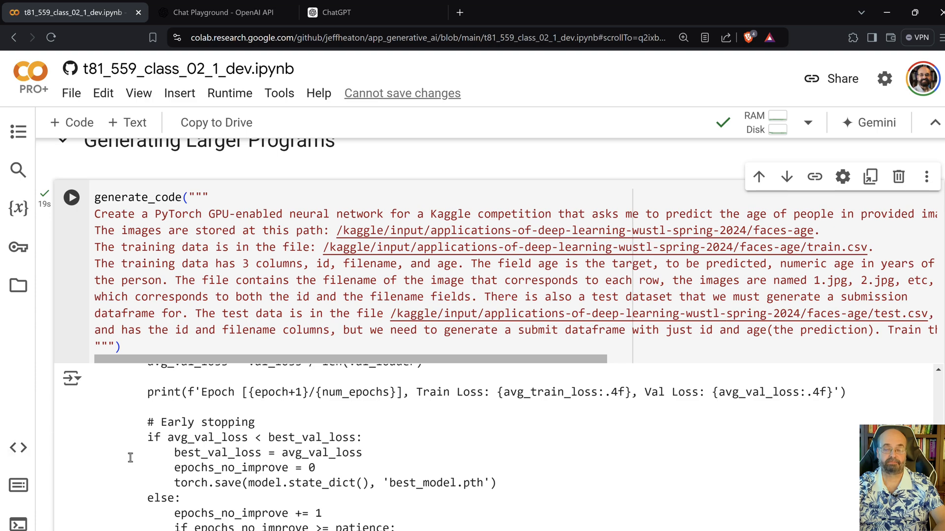
{"action": "scroll", "scroll_direction": "down", "scroll_amount": 3}
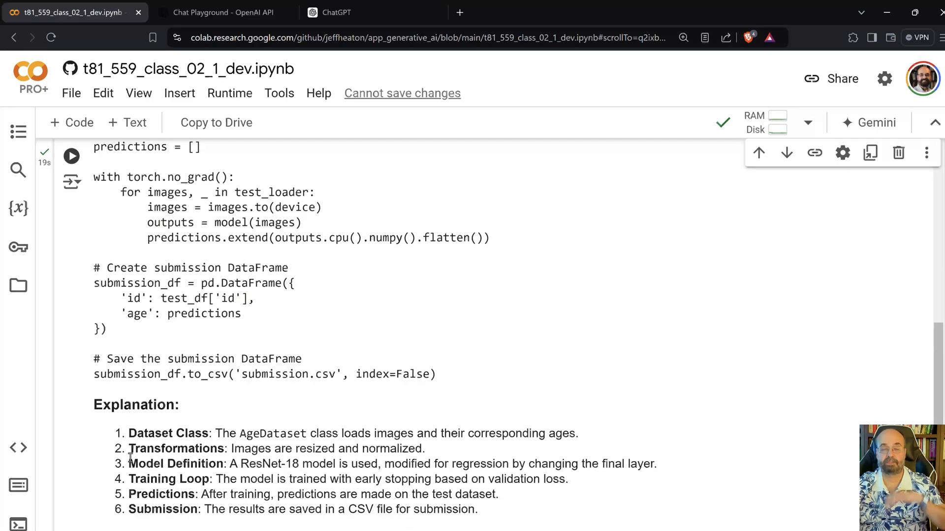
{"action": "scroll", "scroll_direction": "down", "scroll_amount": 3}
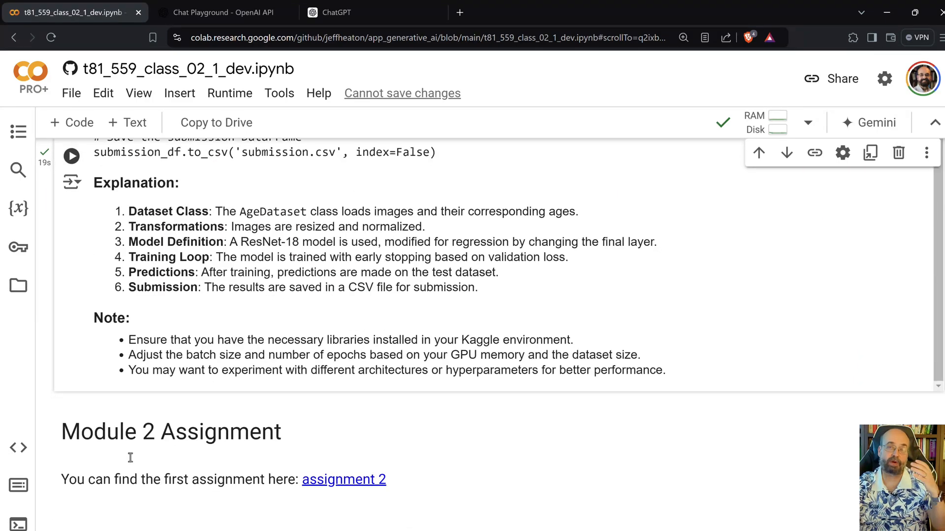